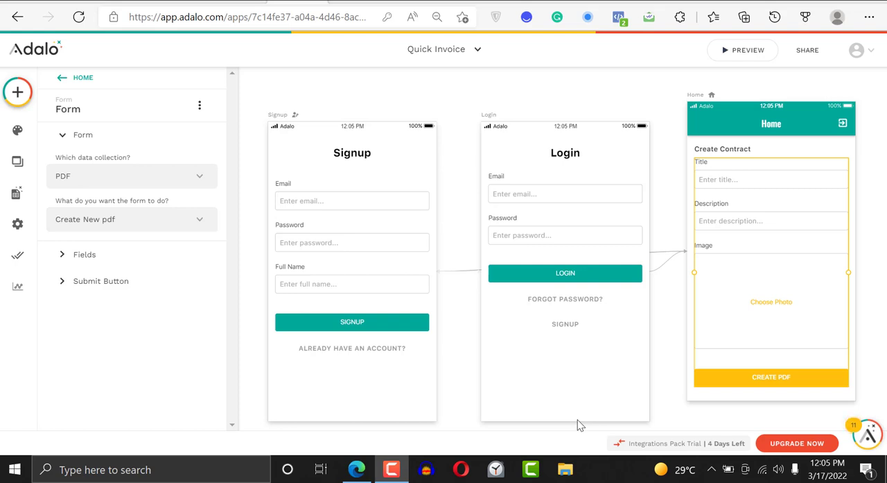
mouse_move(508, 399)
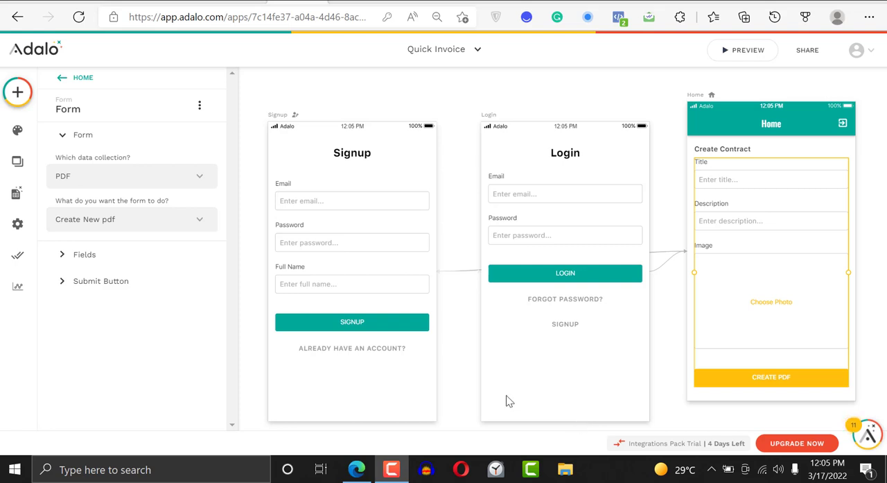
mouse_move(17, 160)
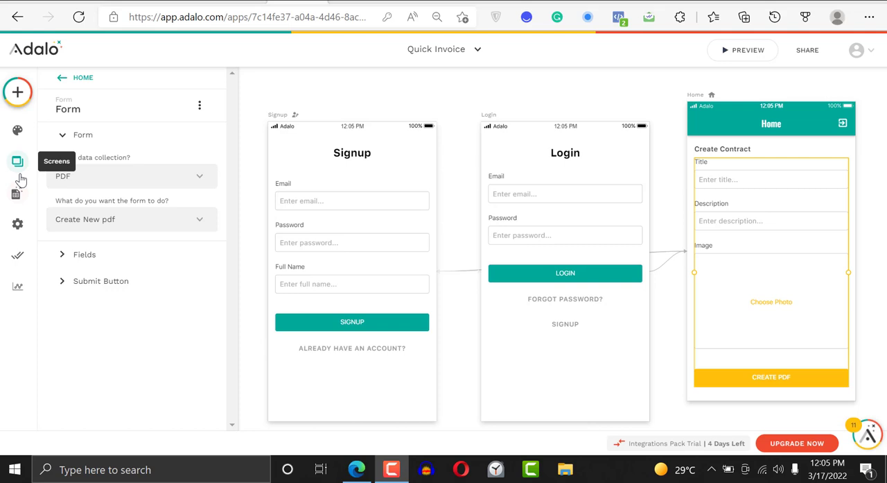
Switch from the form settings to the Database and show the PDF collection's properties
left_click(16, 193)
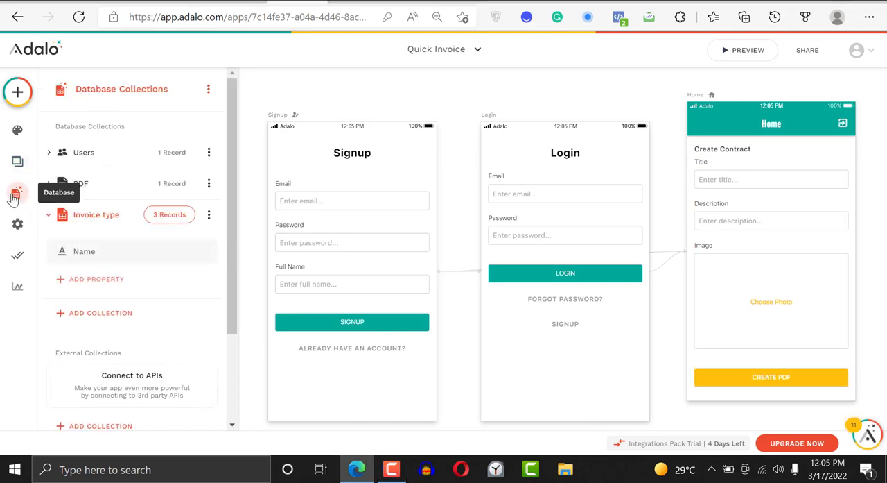
left_click(80, 183)
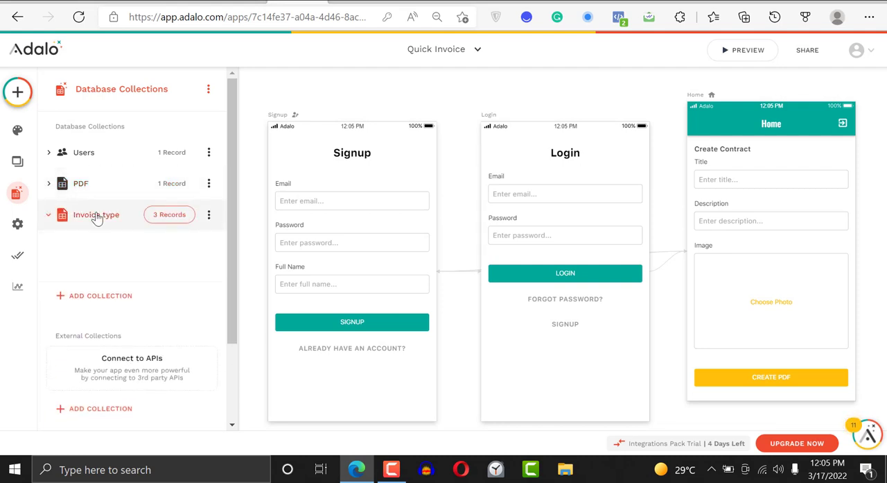
left_click(96, 214)
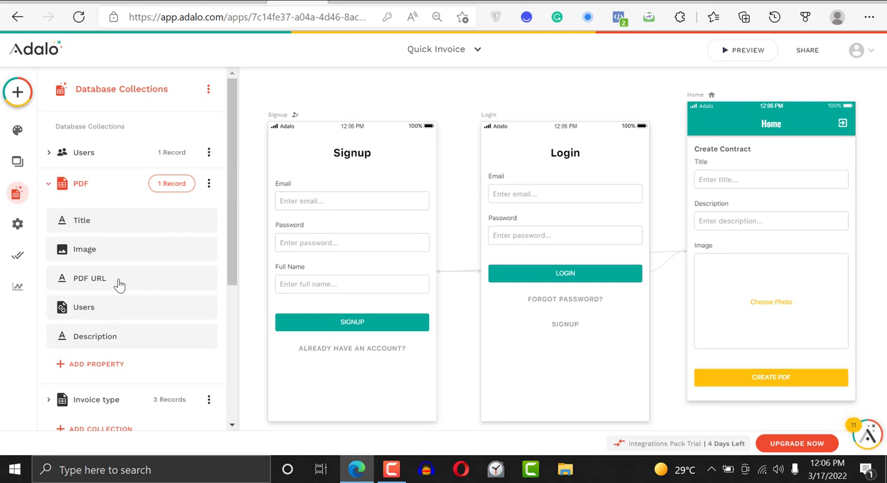
mouse_move(131, 249)
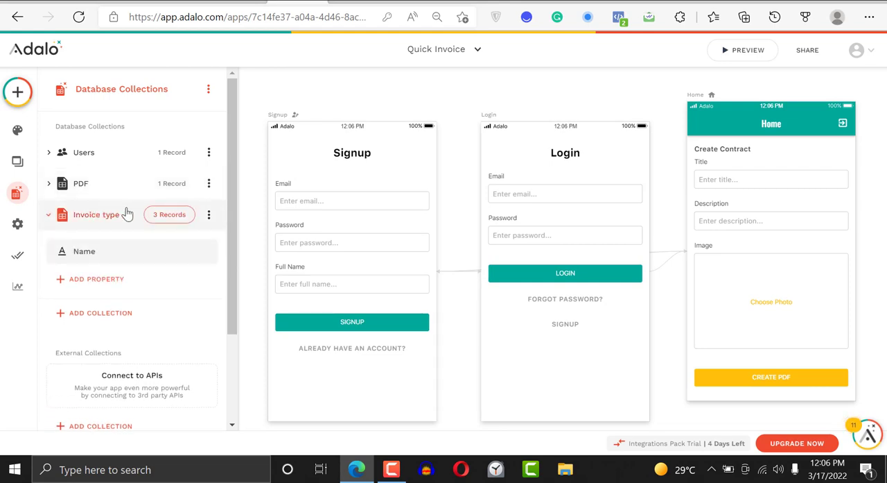
mouse_move(159, 197)
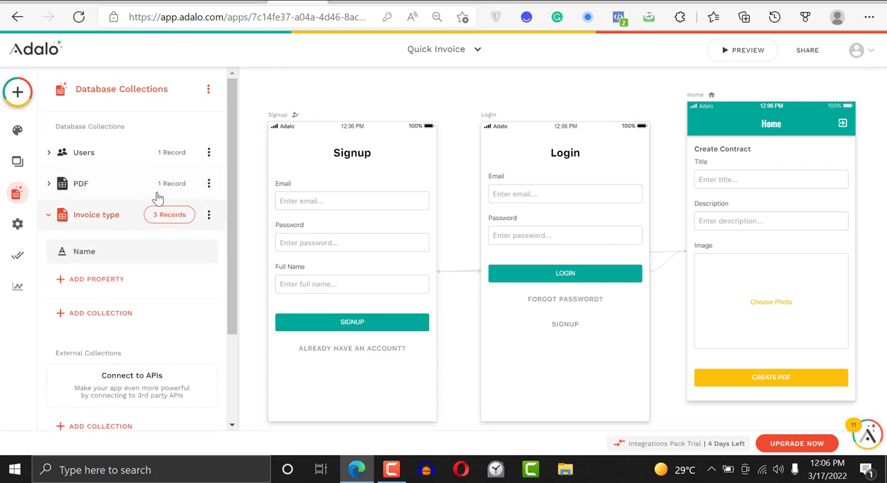
mouse_move(144, 214)
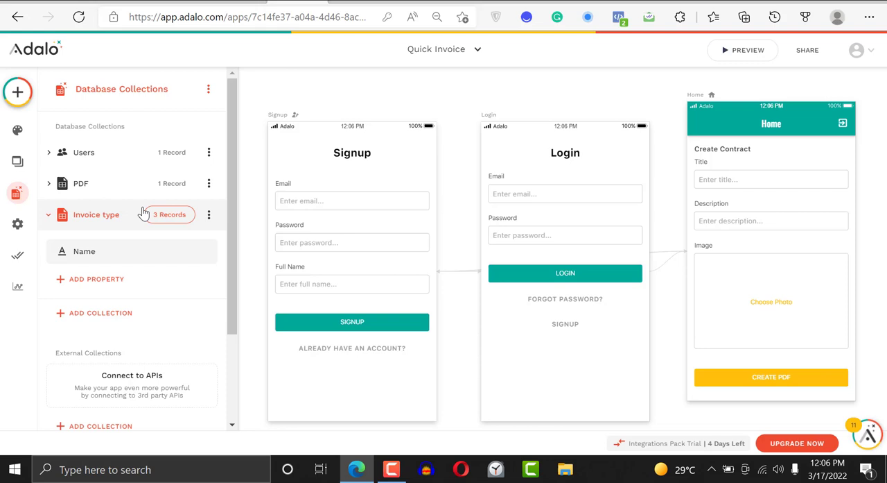
left_click(168, 214)
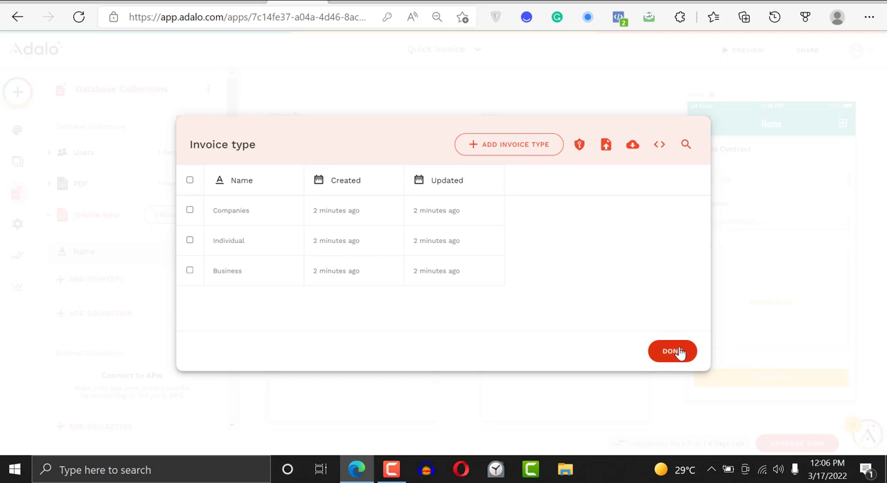
left_click(673, 351)
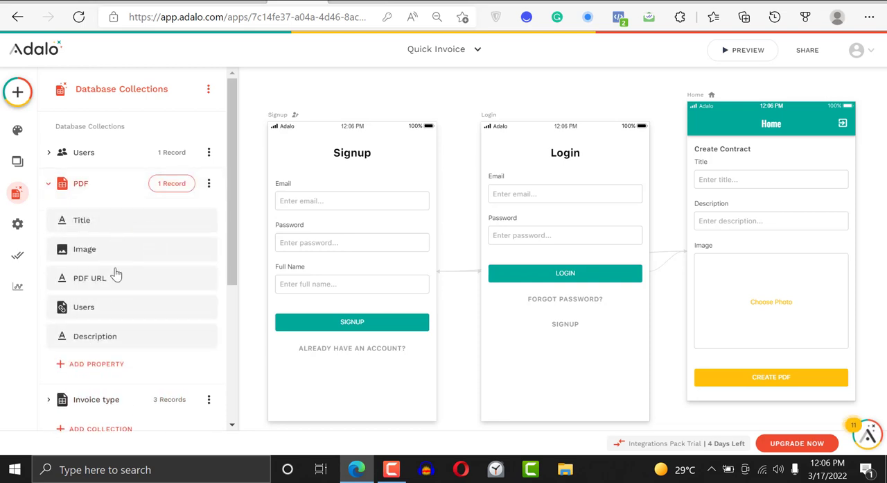
left_click(48, 183)
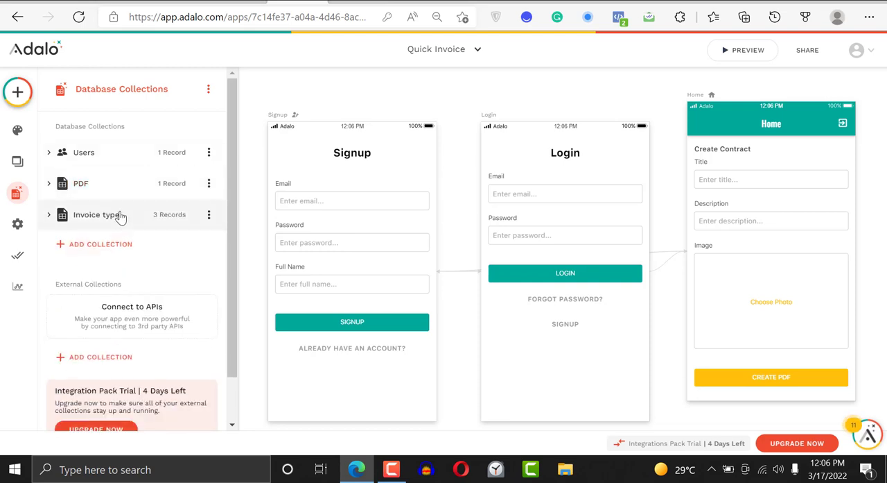
left_click(96, 214)
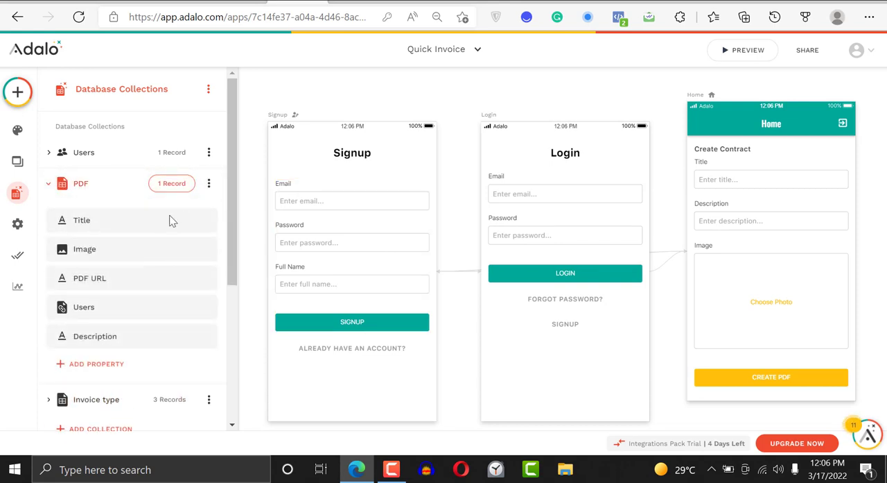
mouse_move(131, 398)
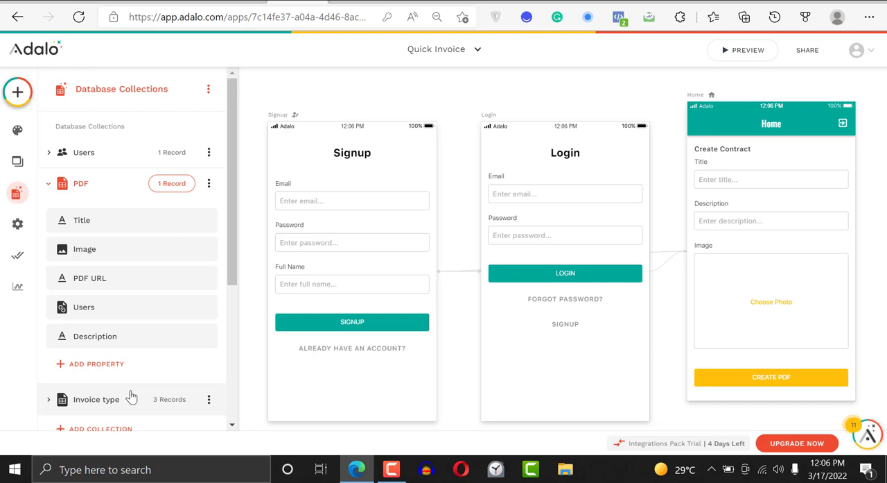
scroll("down", 3)
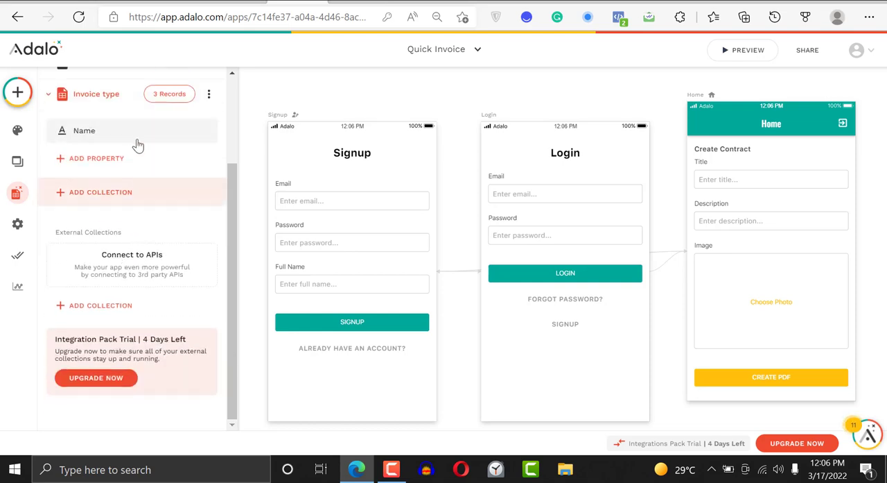
Add a relationship property on Invoice type pointing to the PDF collection
left_click(95, 158)
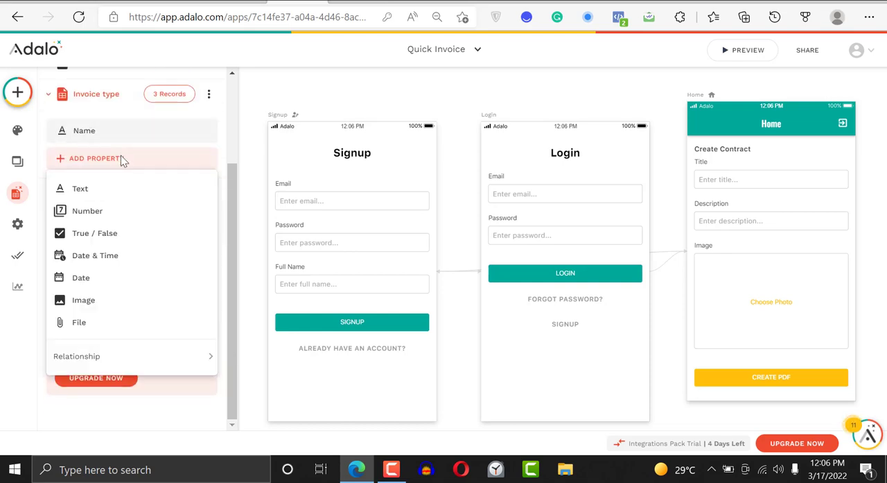
left_click(76, 356)
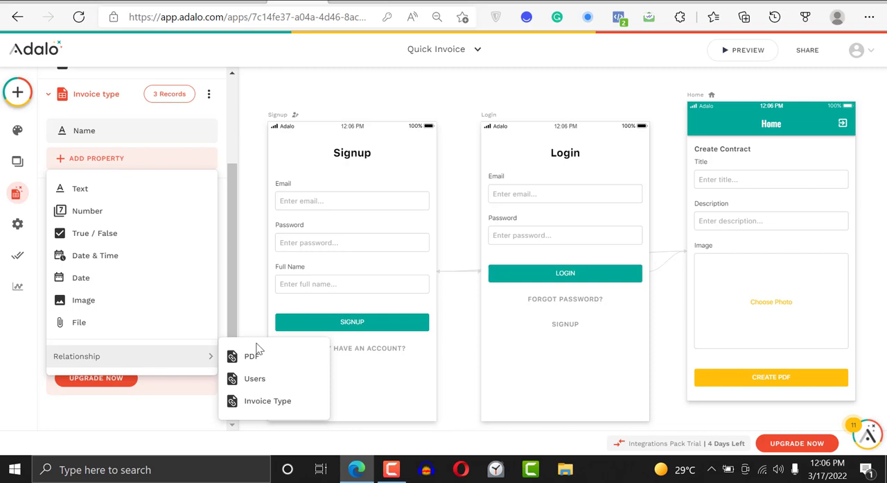
left_click(249, 355)
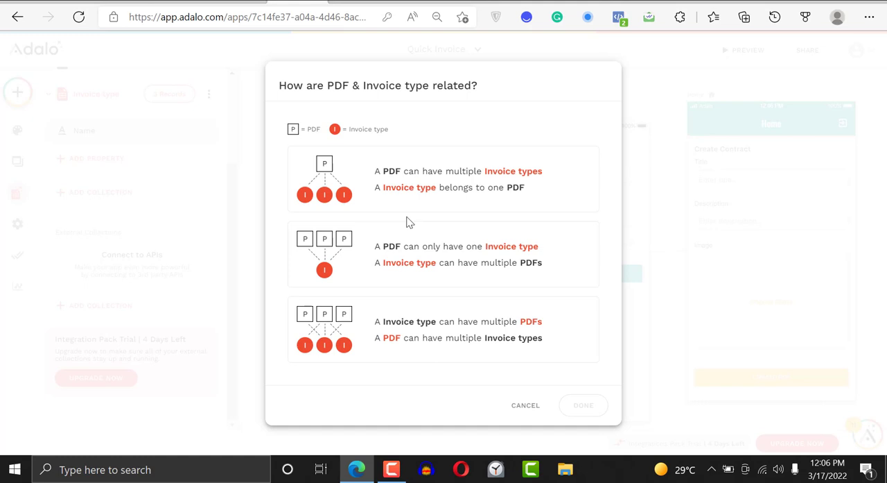
Choose 'A PDF can only have one Invoice type' (many PDFs per type) and confirm with Done
left_click(445, 179)
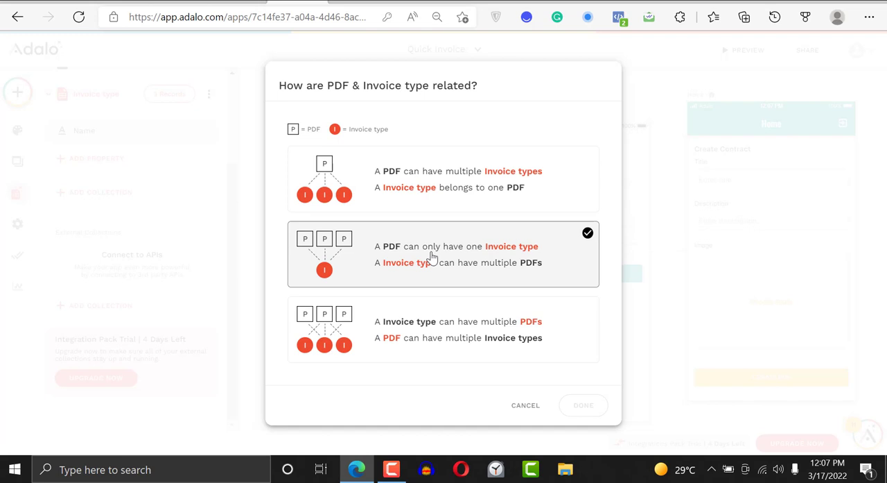
mouse_move(519, 267)
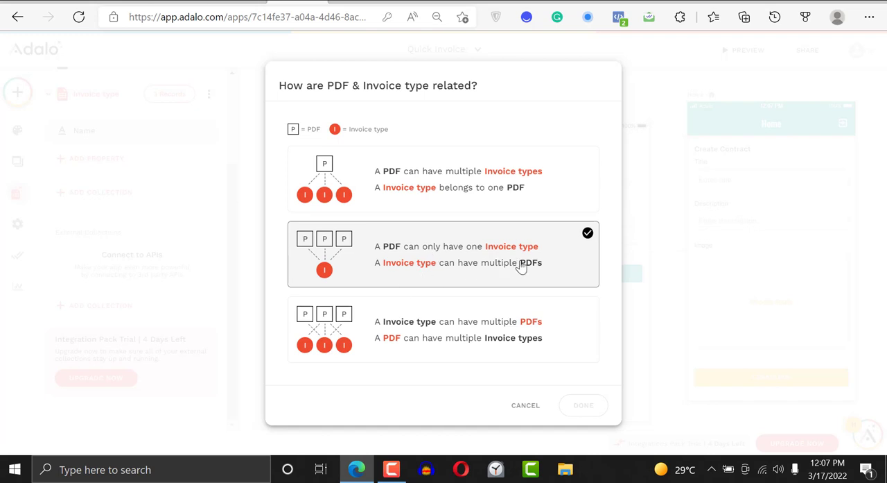
left_click(444, 329)
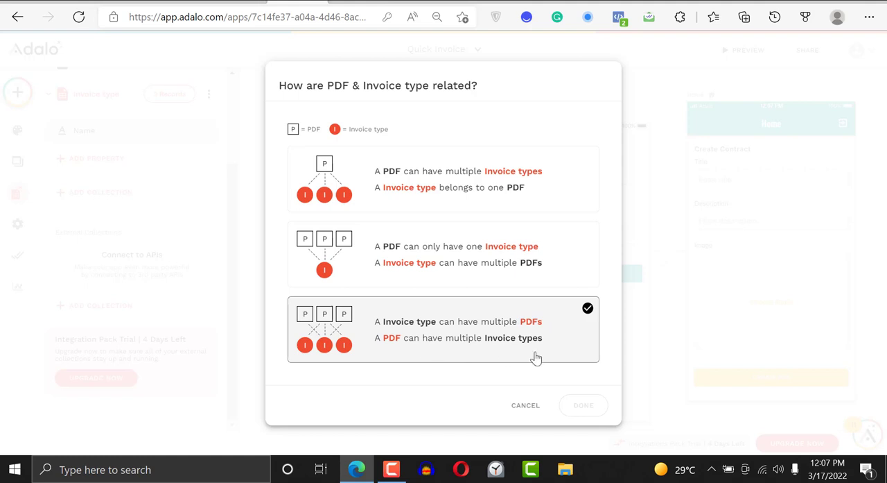
mouse_move(494, 342)
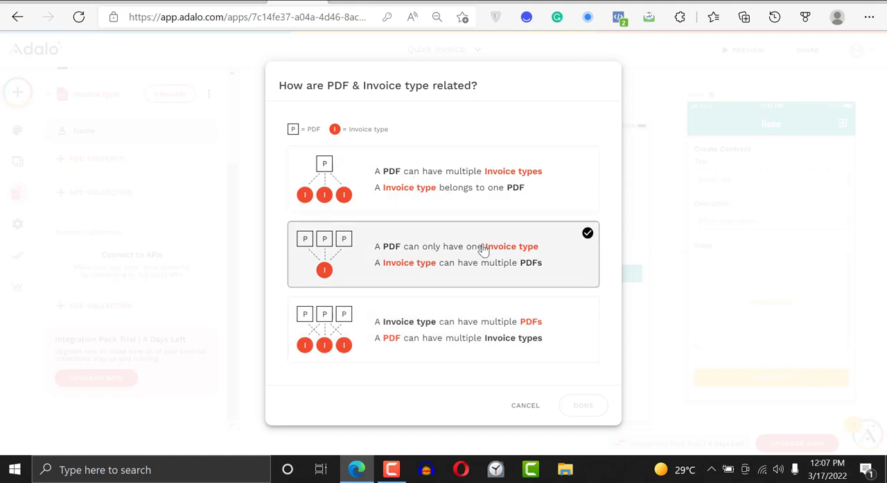
left_click(444, 255)
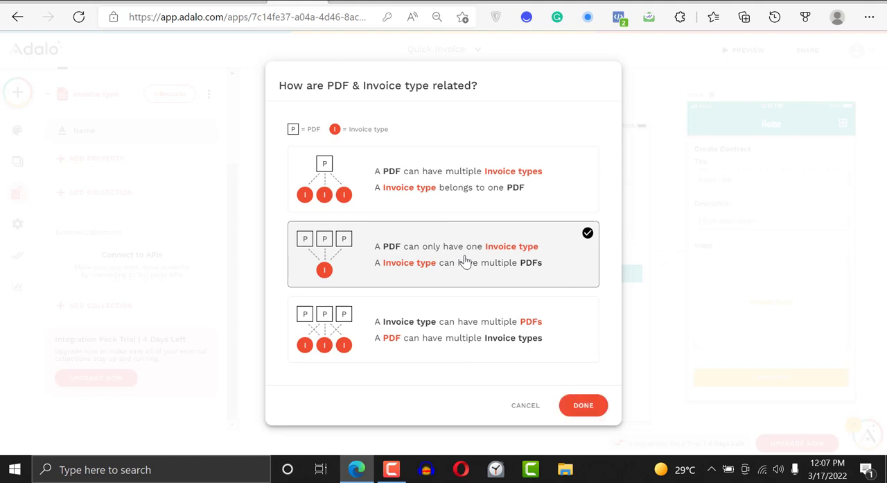
mouse_move(457, 267)
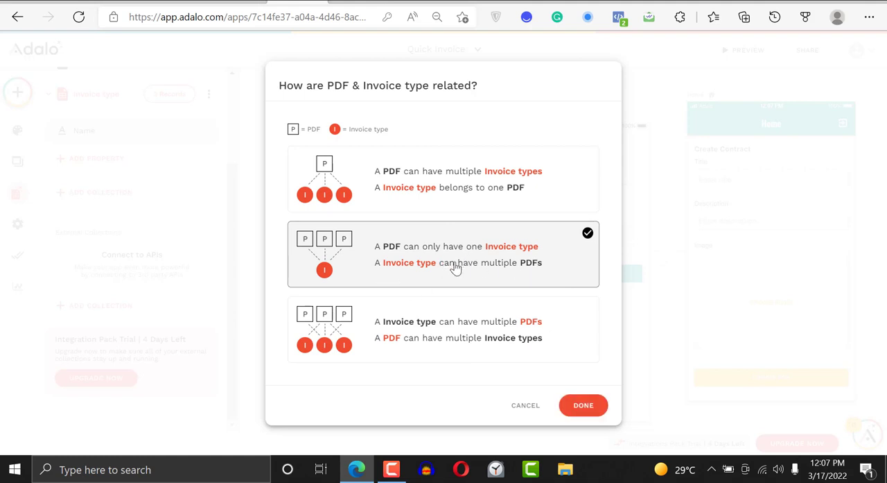
left_click(583, 405)
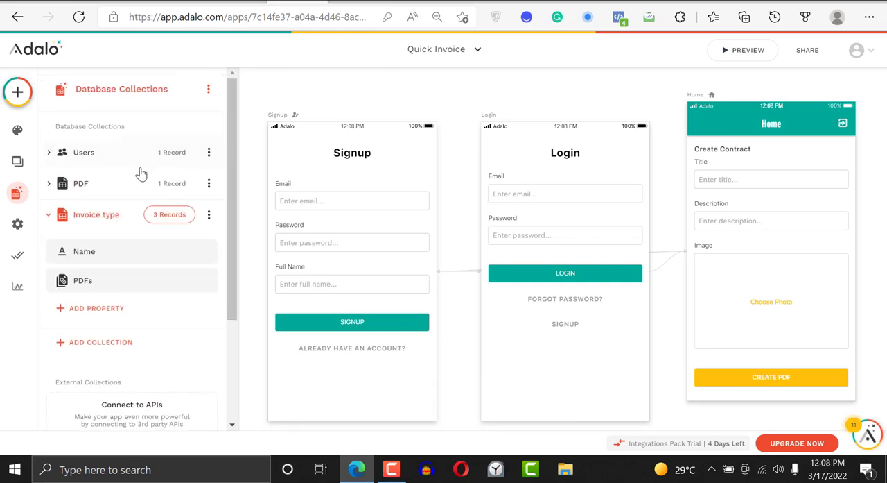
Rename the PDF collection's Invoice type relationship to Invoice Category and save it
left_click(81, 183)
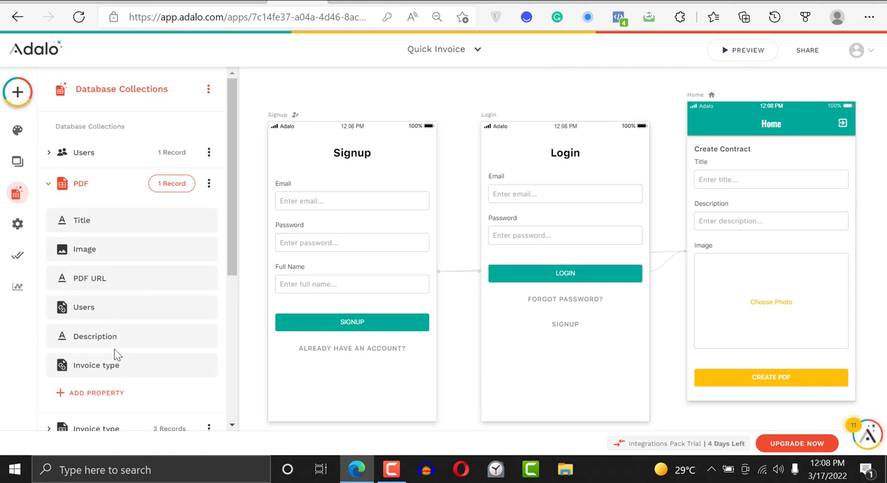
mouse_move(240, 173)
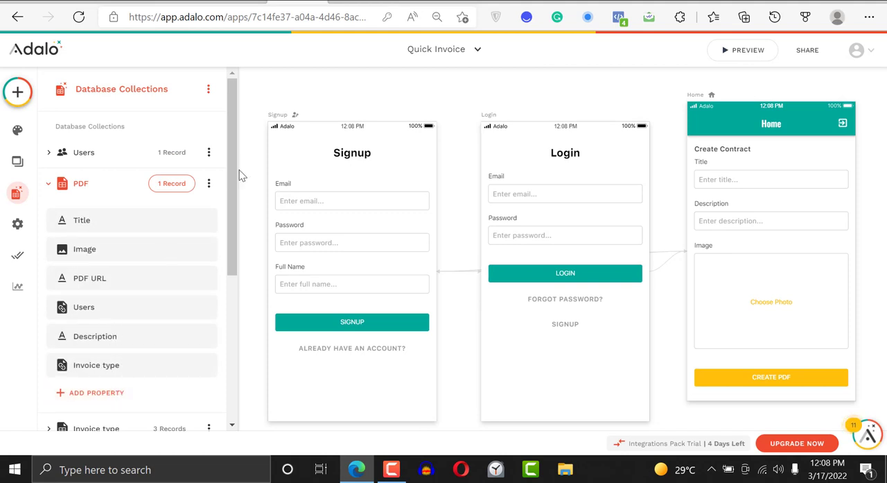
scroll("down", 3)
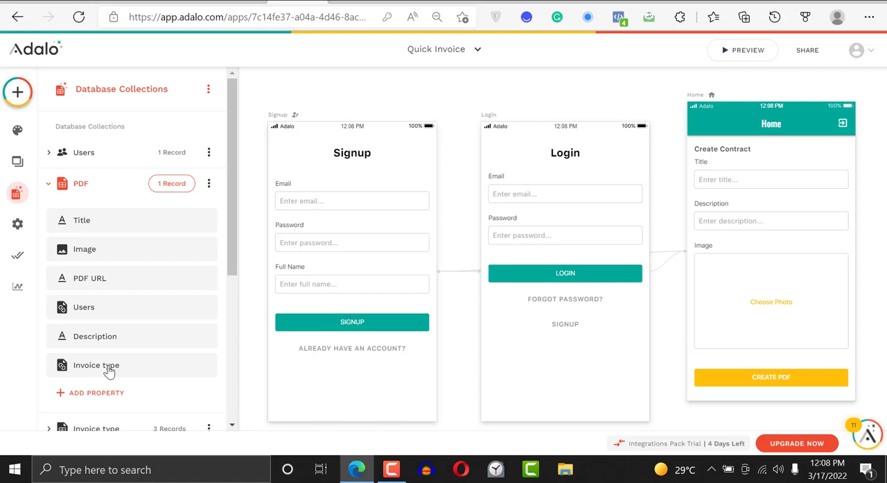
left_click(96, 365)
type("Invoice Catego")
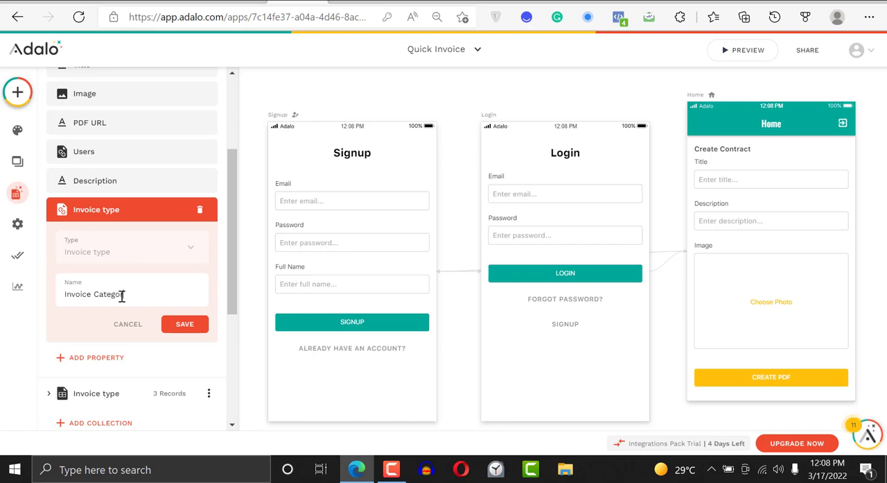
left_click(185, 324)
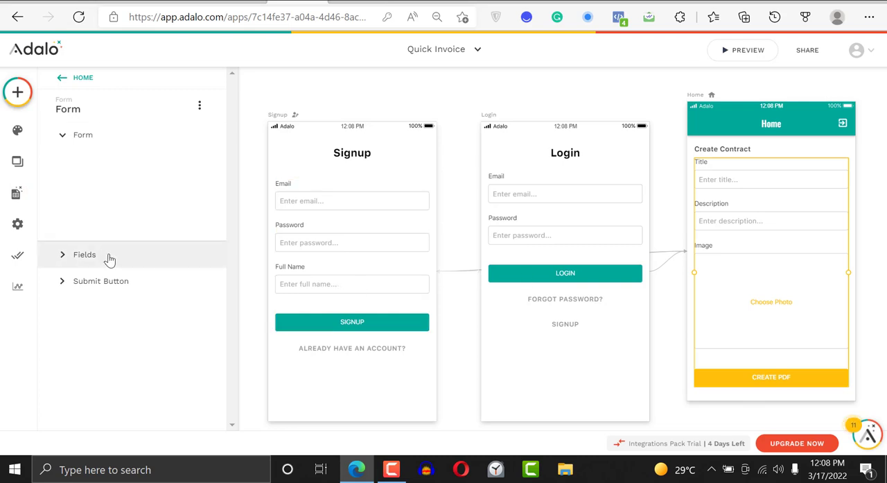
Add Invoice Category as a visible dropdown field in the Create Contract form, below Image
left_click(84, 254)
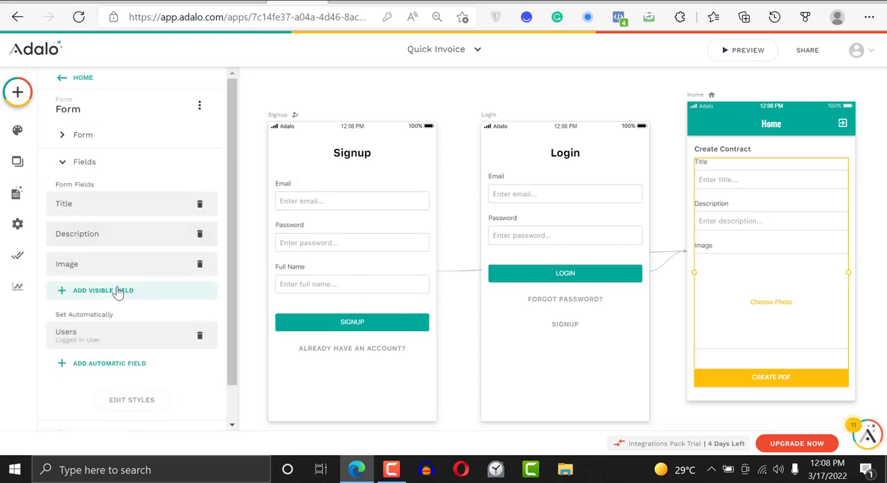
left_click(102, 290)
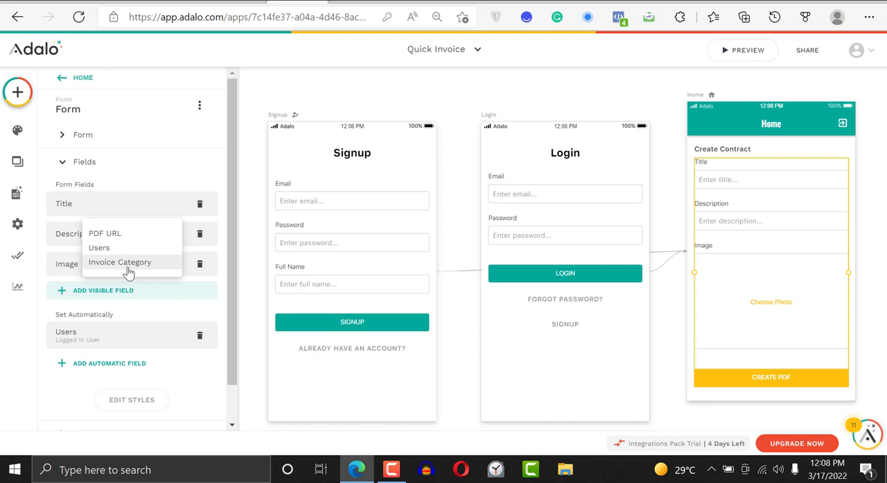
left_click(120, 262)
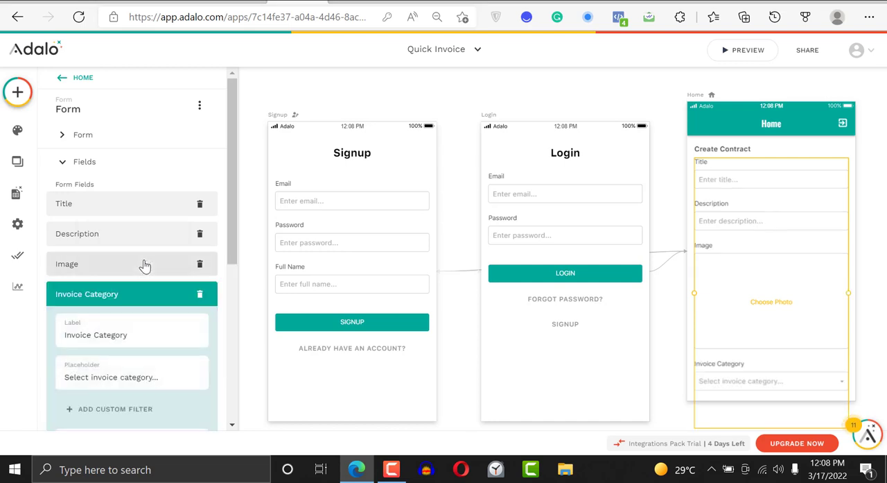
scroll("down", 3)
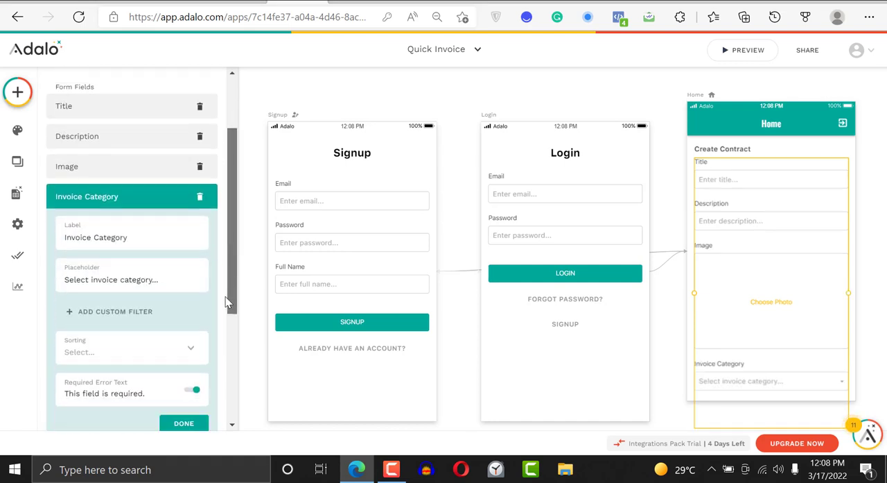
left_click(132, 348)
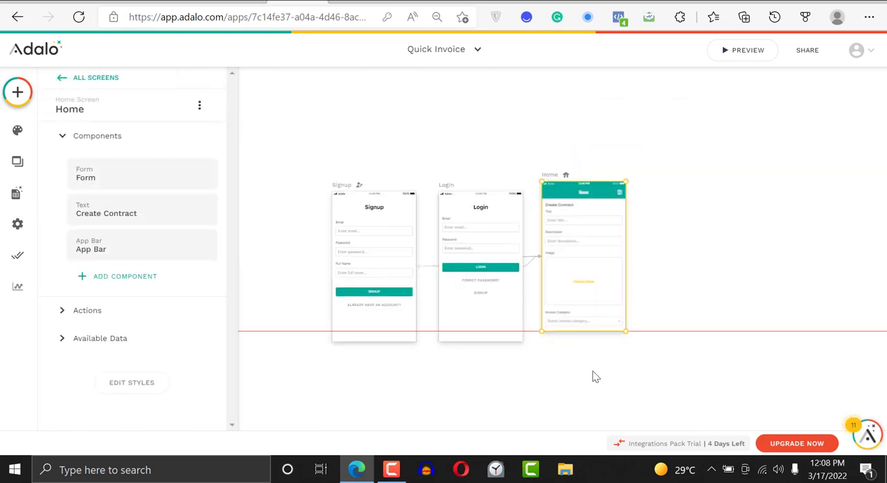
left_click_drag(584, 329, 600, 355)
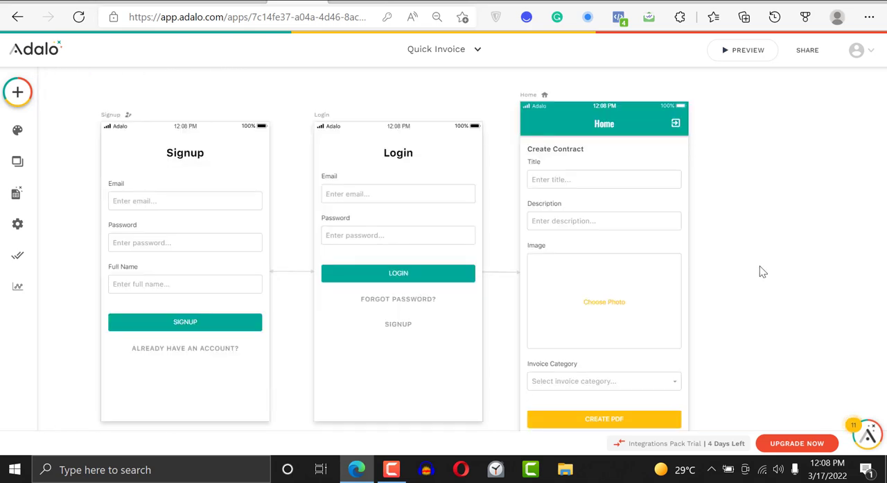
scroll("down", 3)
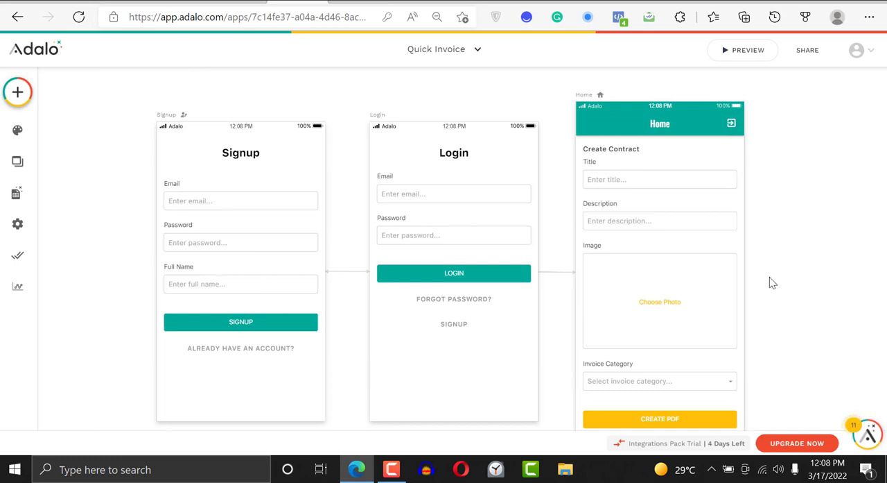
mouse_move(634, 93)
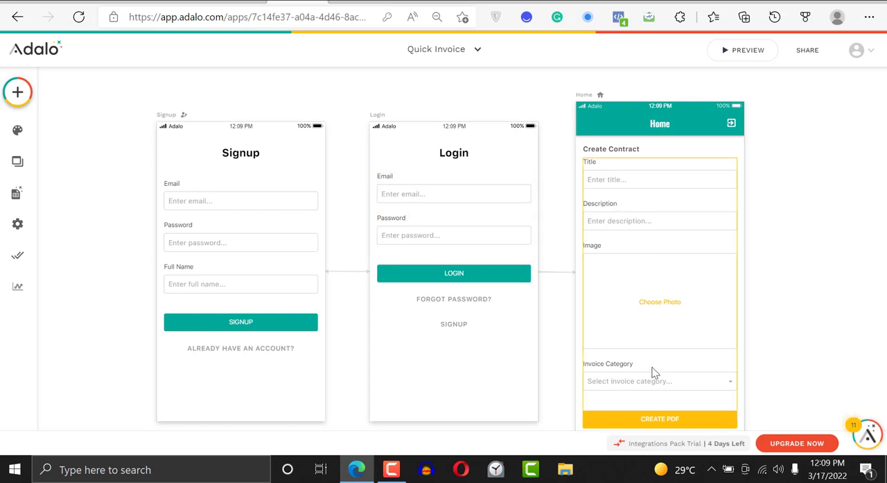
mouse_move(665, 395)
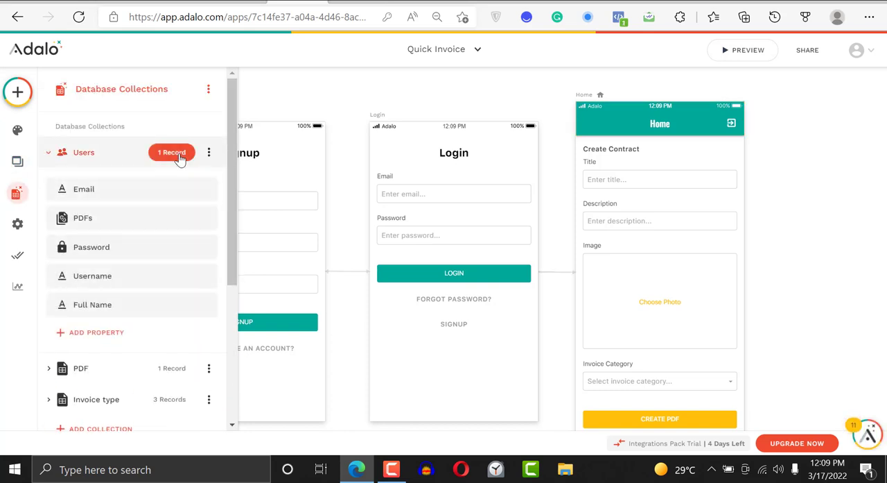
Review the single record in the Users collection and close the table
left_click(172, 151)
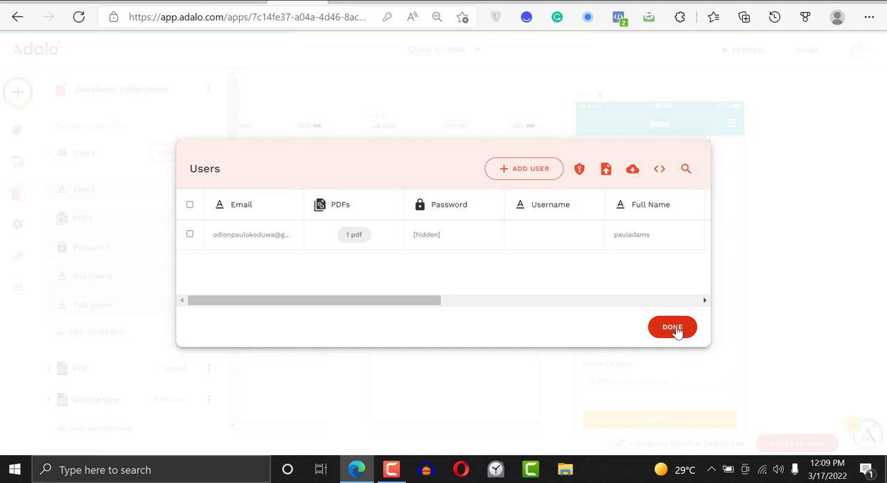
left_click(672, 327)
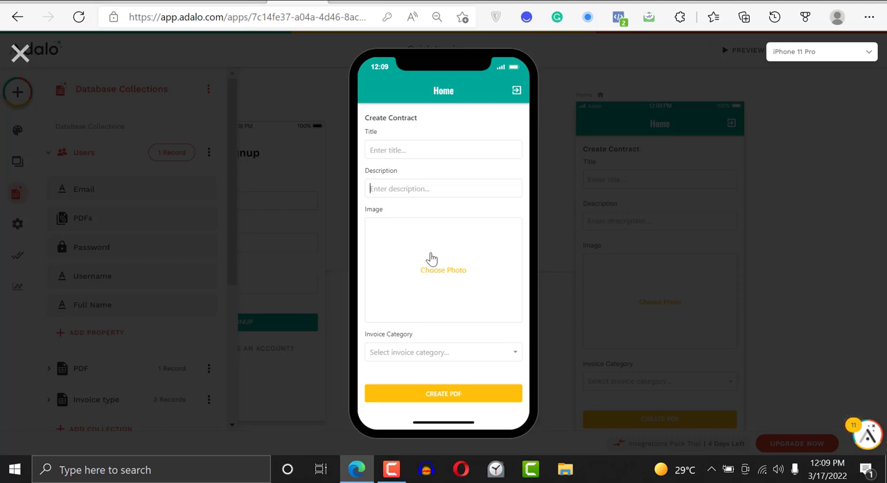
In the preview, fill the form with title 'paul adam' and description 'demo data'
left_click(443, 351)
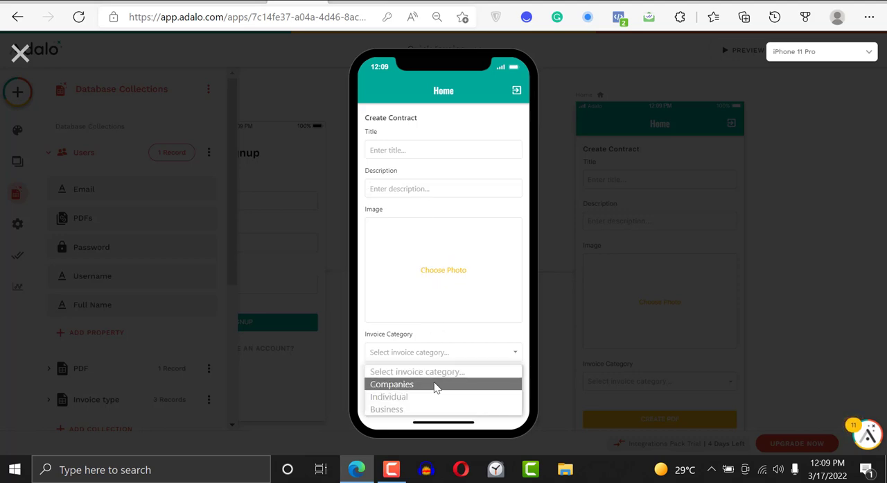
mouse_move(426, 399)
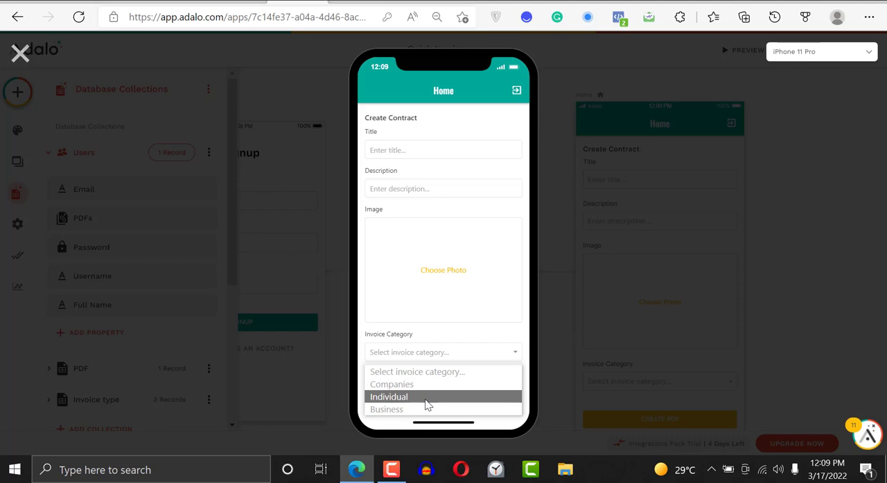
mouse_move(423, 403)
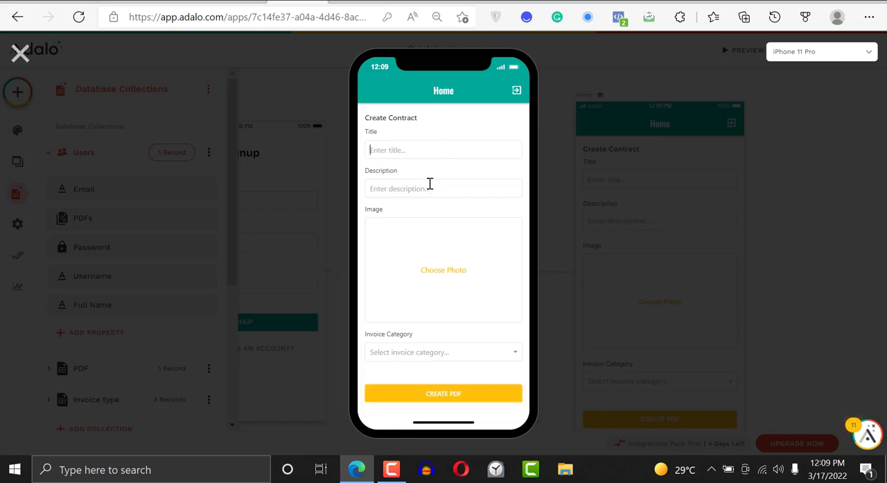
type("paul adas")
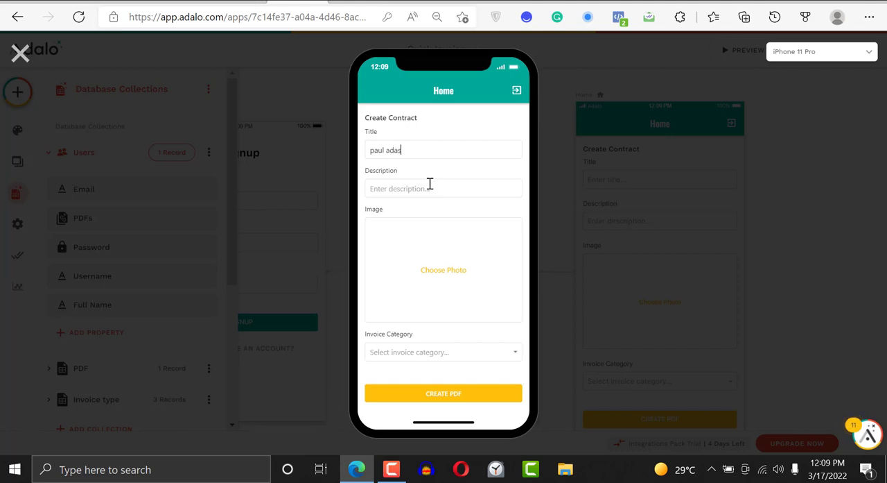
key("Backspace")
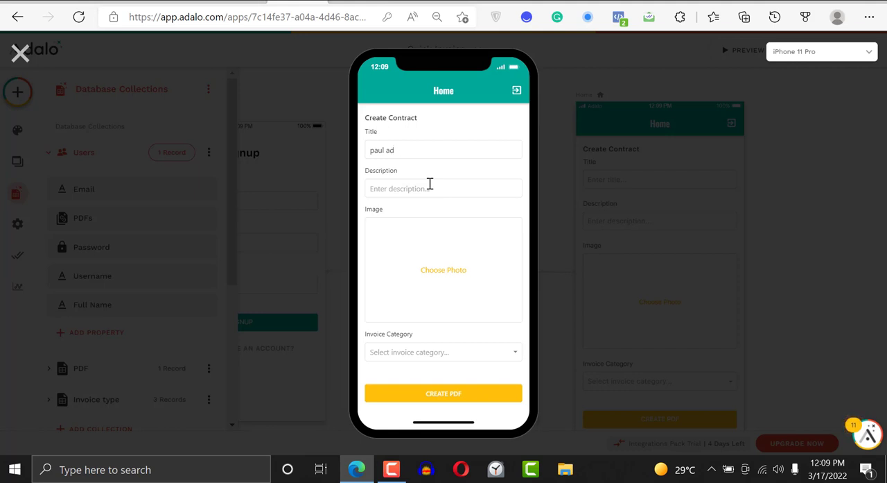
type("demo data")
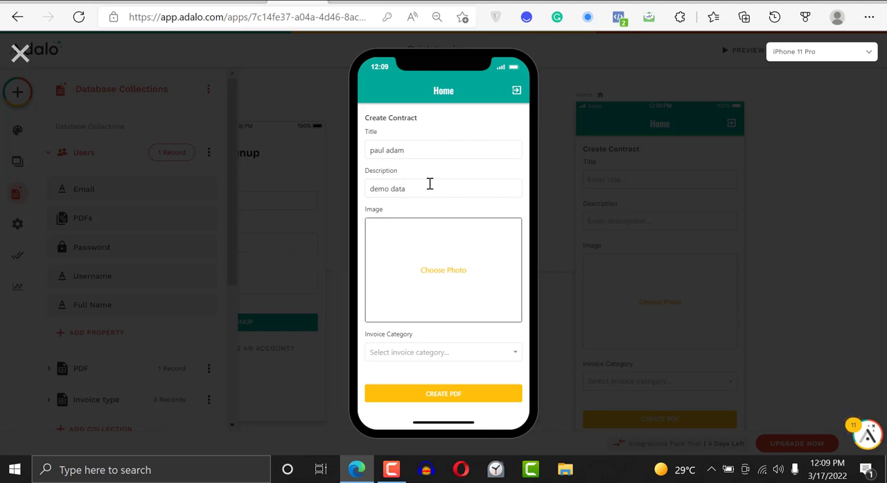
Upload unnamed.png from Downloads as the form's photo (the purple logo)
left_click(443, 269)
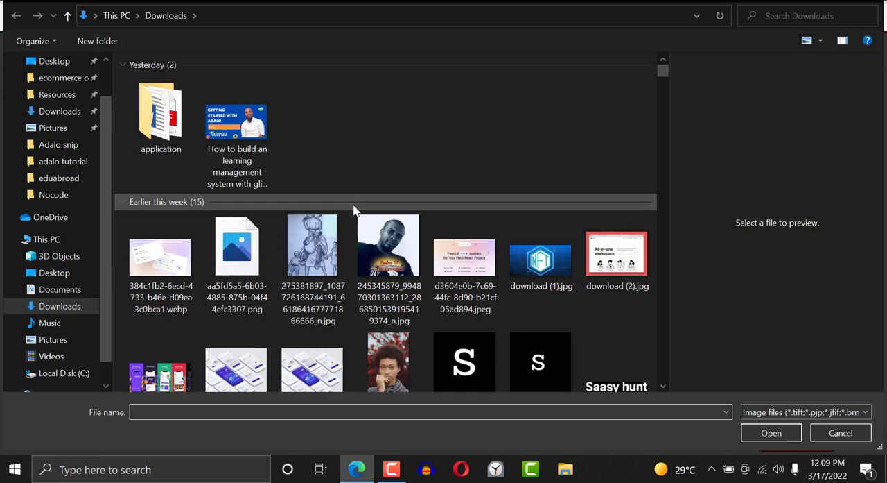
left_click(464, 251)
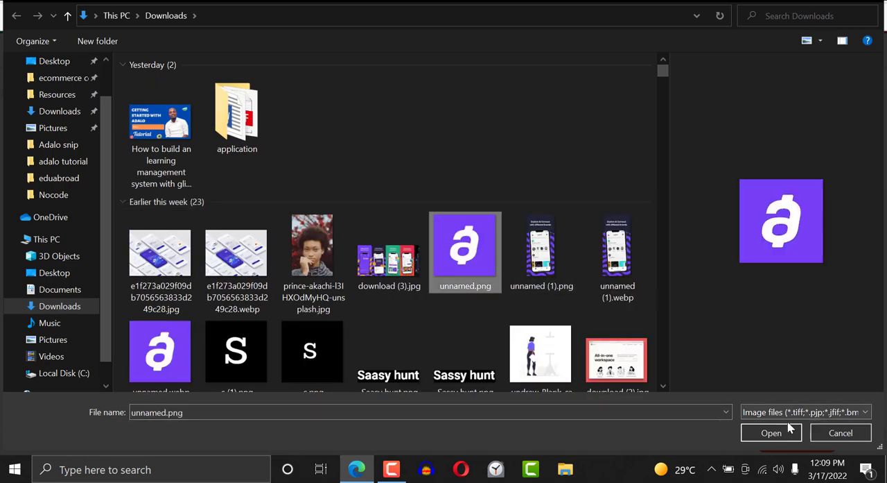
left_click(771, 432)
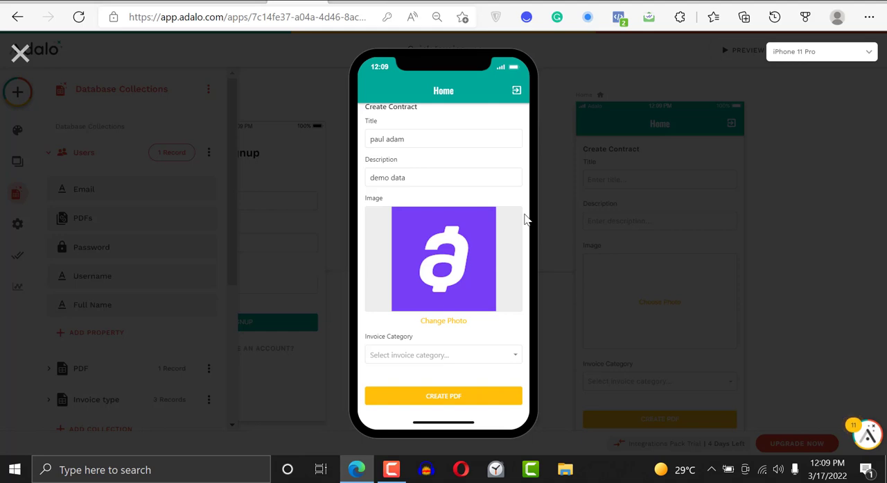
Pick Companies as the invoice category, submit with Create PDF, and close the preview
left_click(443, 354)
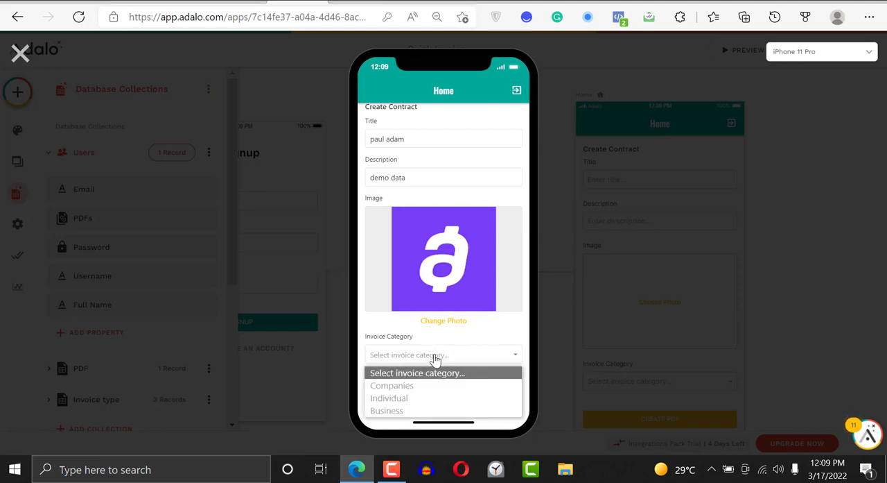
left_click(391, 385)
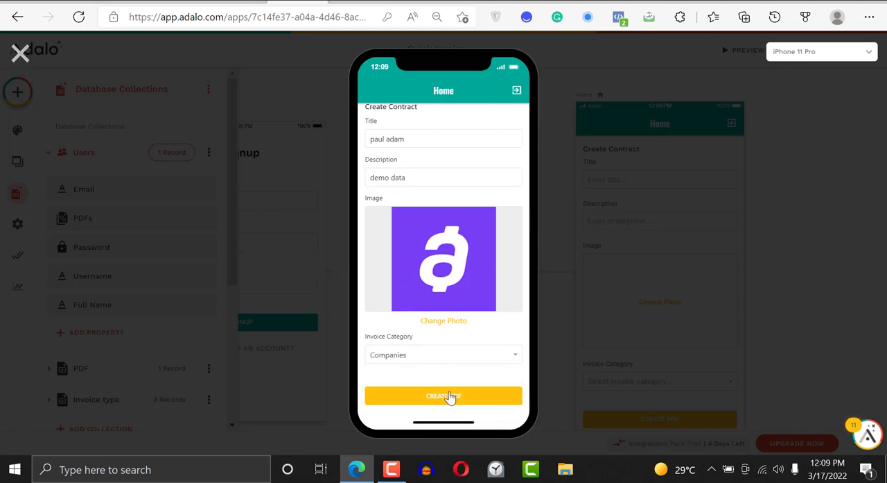
left_click(443, 395)
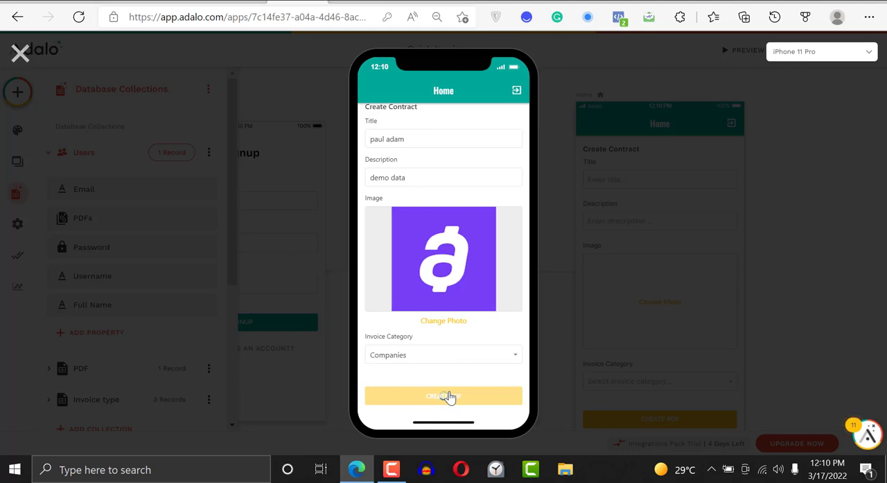
left_click(444, 395)
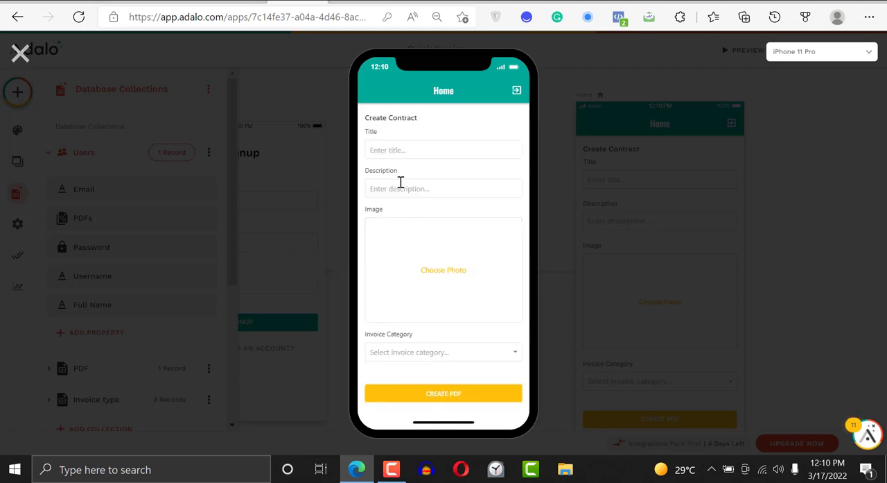
mouse_move(308, 99)
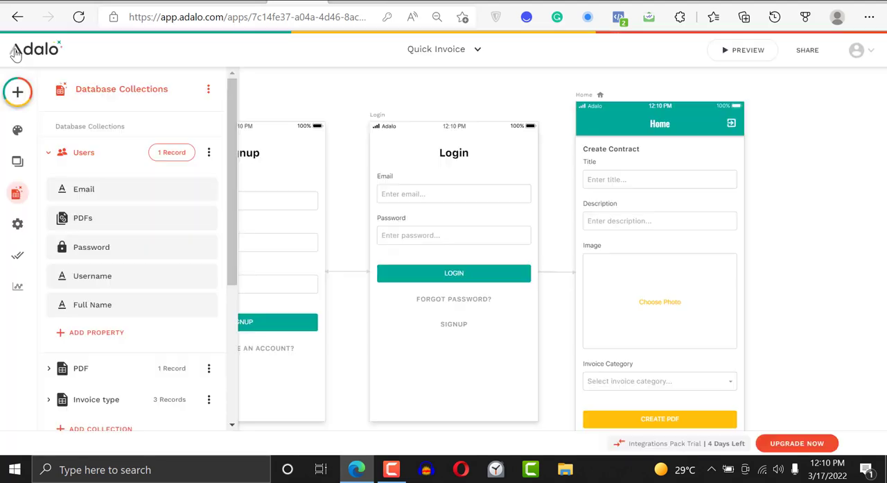
Check the PDF records table for the new 'demo data' entry with Companies as Invoice Category
left_click(49, 151)
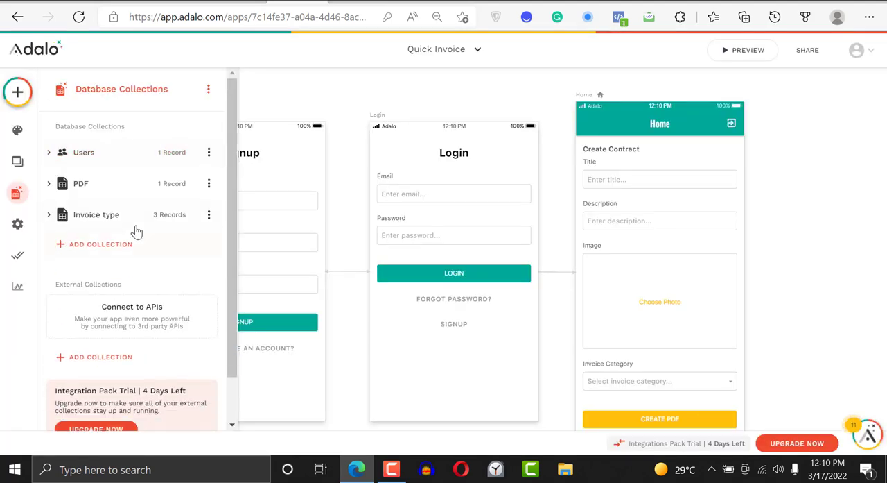
left_click(81, 183)
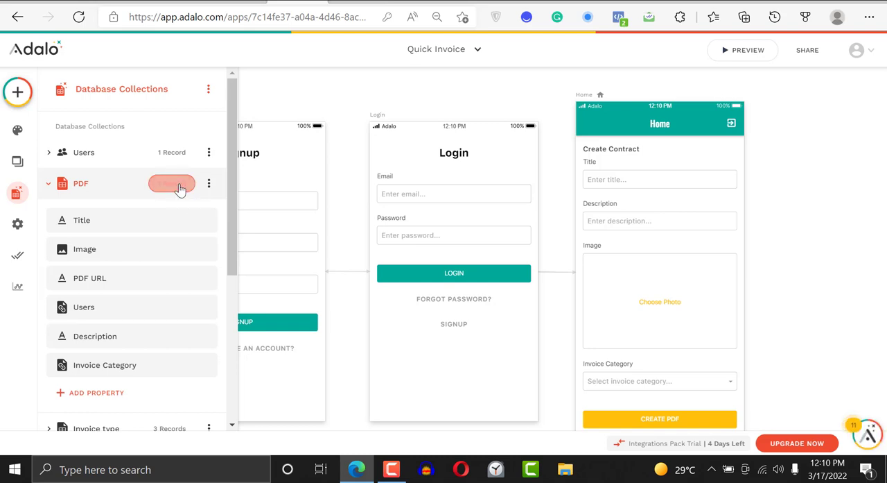
left_click(172, 185)
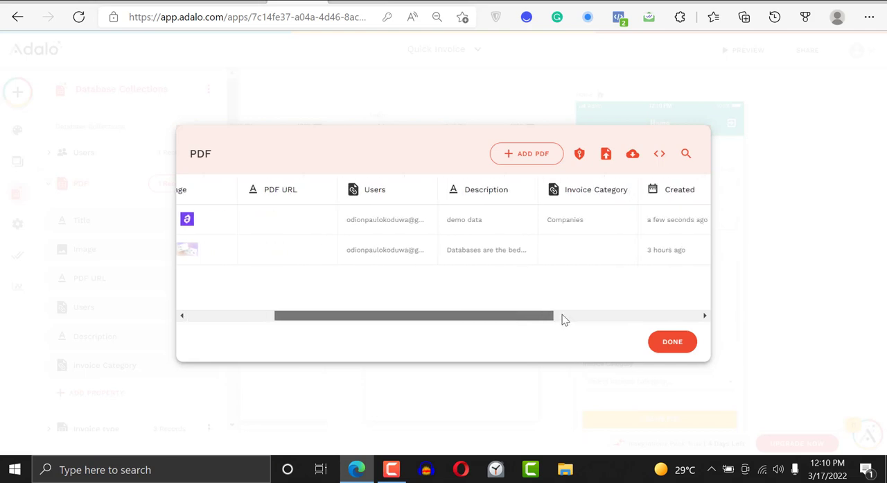
scroll("right", 3)
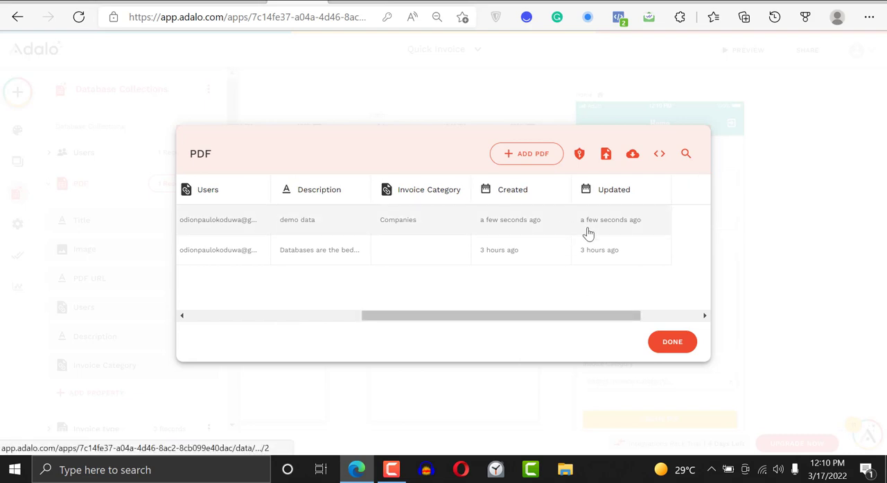
left_click(673, 341)
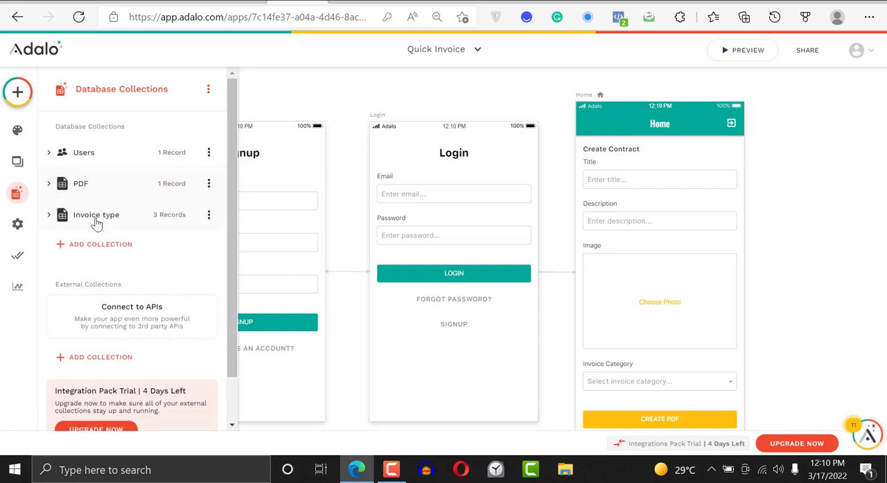
Check Invoice type records showing Companies linked to 1 PDF, then close the table
left_click(96, 214)
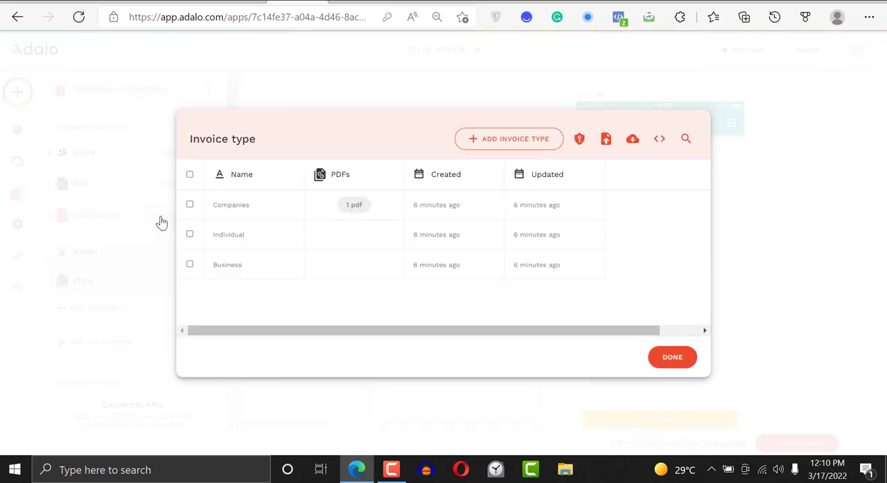
mouse_move(305, 199)
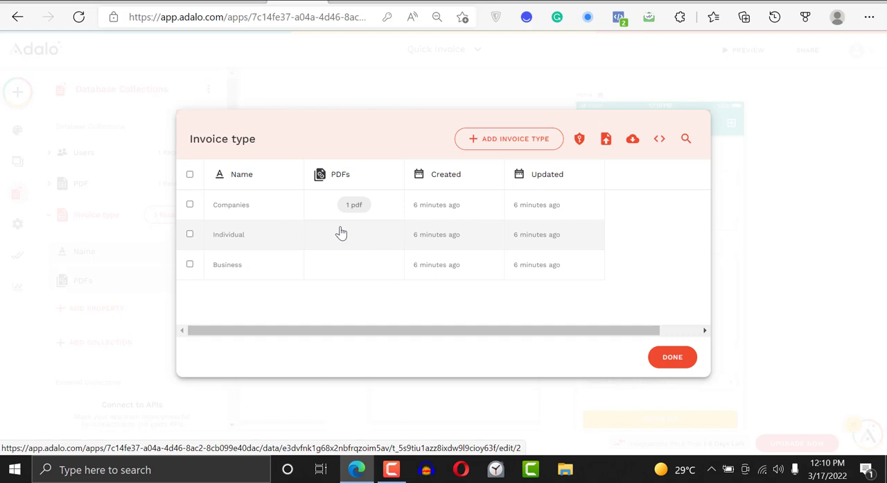
mouse_move(360, 239)
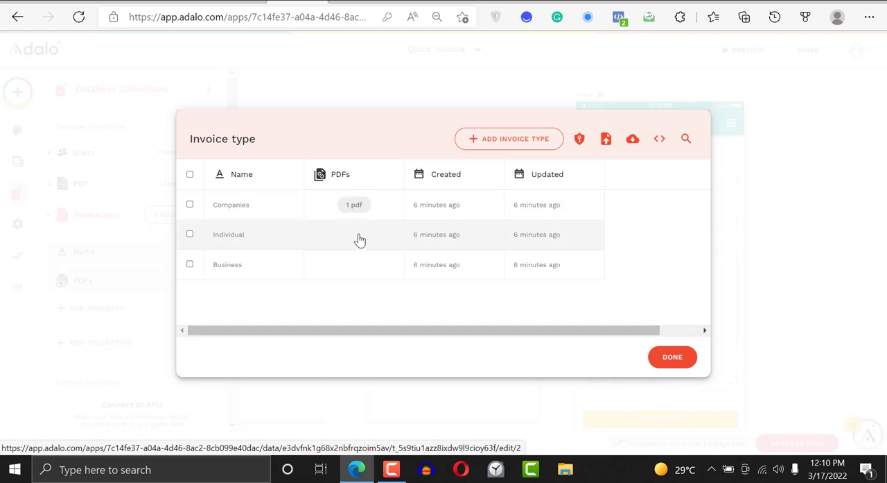
mouse_move(352, 238)
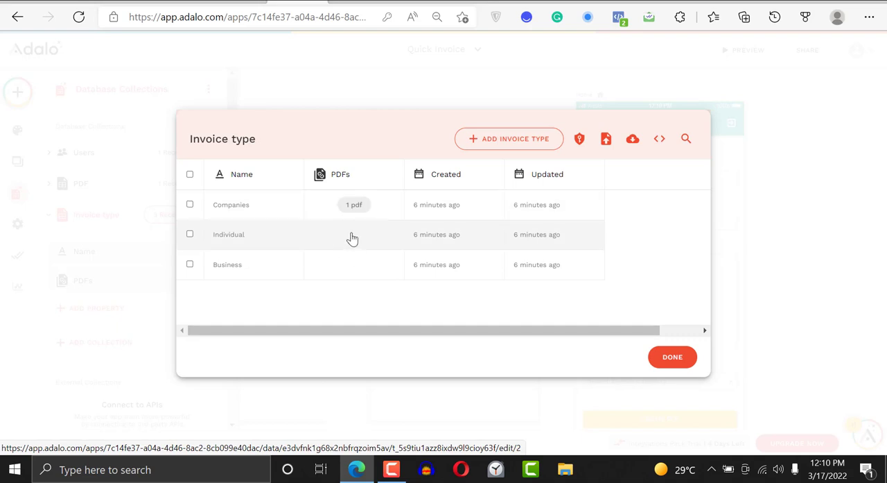
left_click(673, 356)
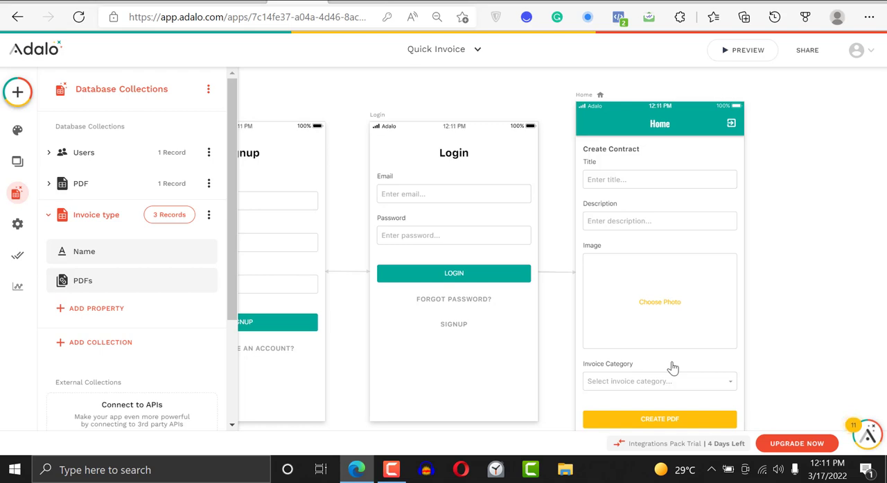
mouse_move(855, 282)
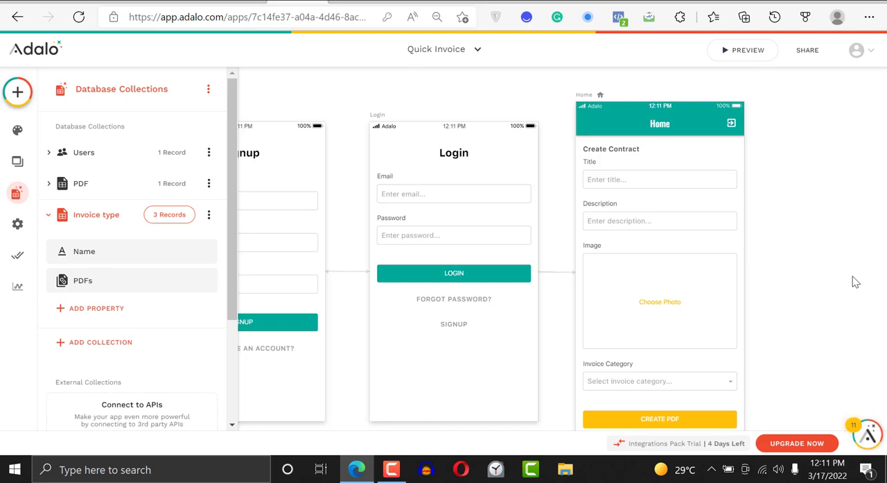
mouse_move(747, 162)
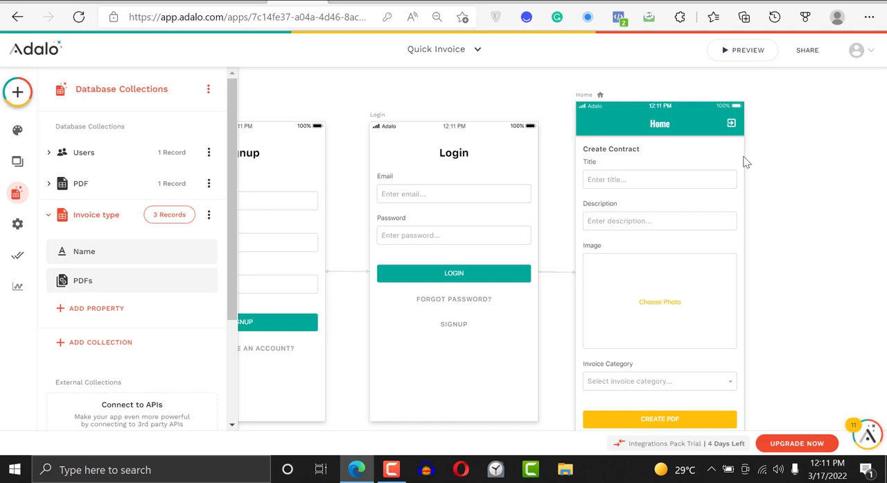